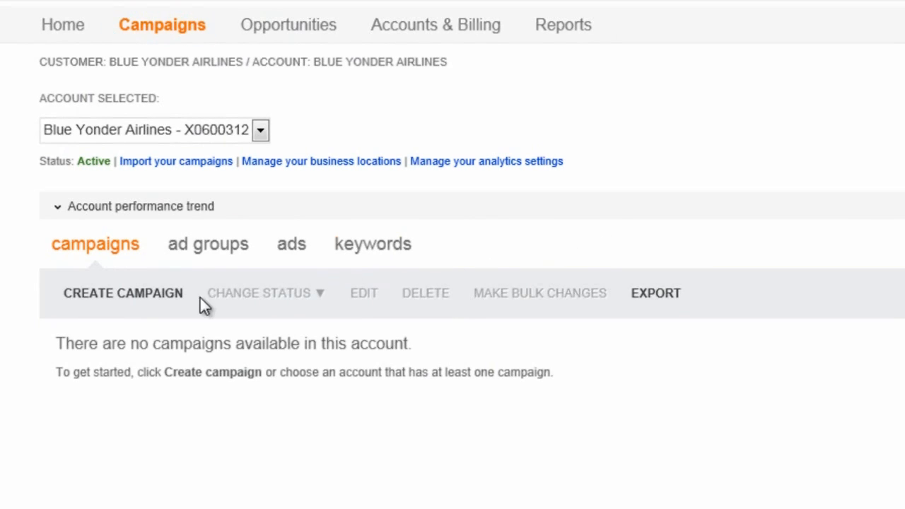
Step: Create 'Summer Airfare Sale' with a $200 daily budget and European airfare and flights keywords
click(123, 292)
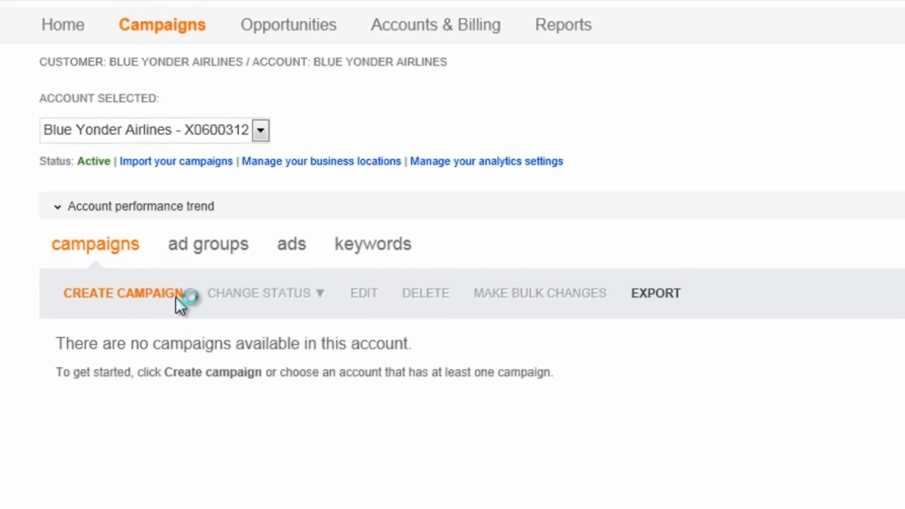
click(122, 293)
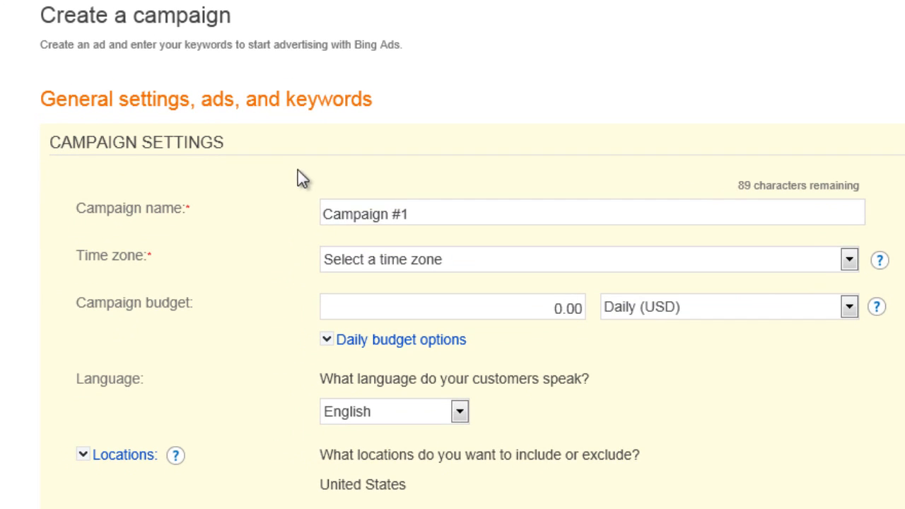
text(Summer Airfare Sale)
text(200)
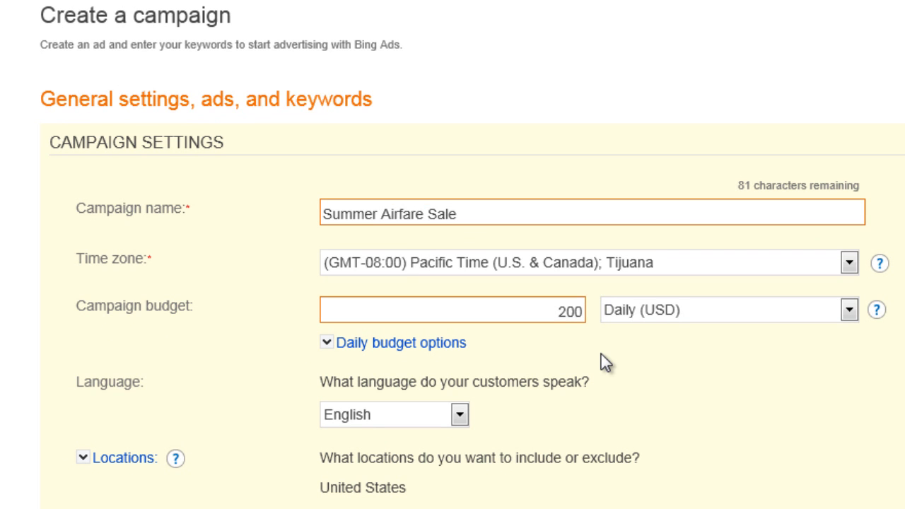
text(A)
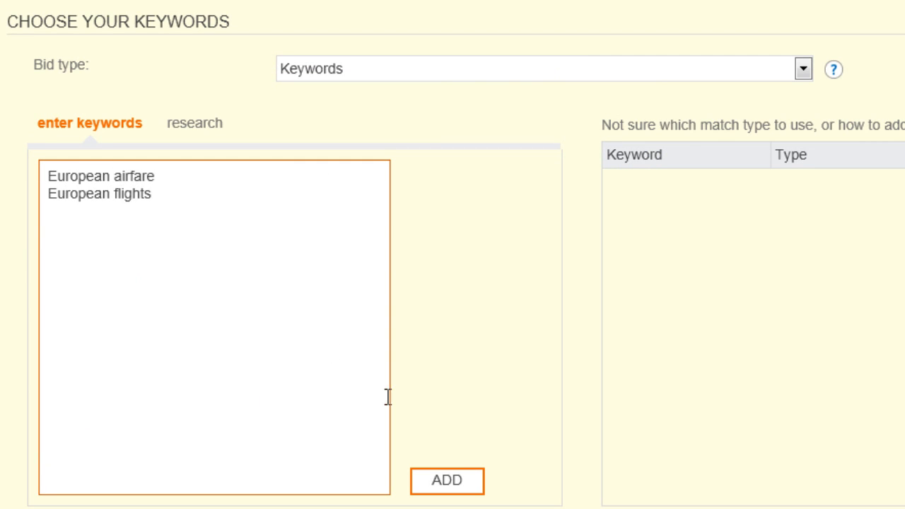
click(446, 480)
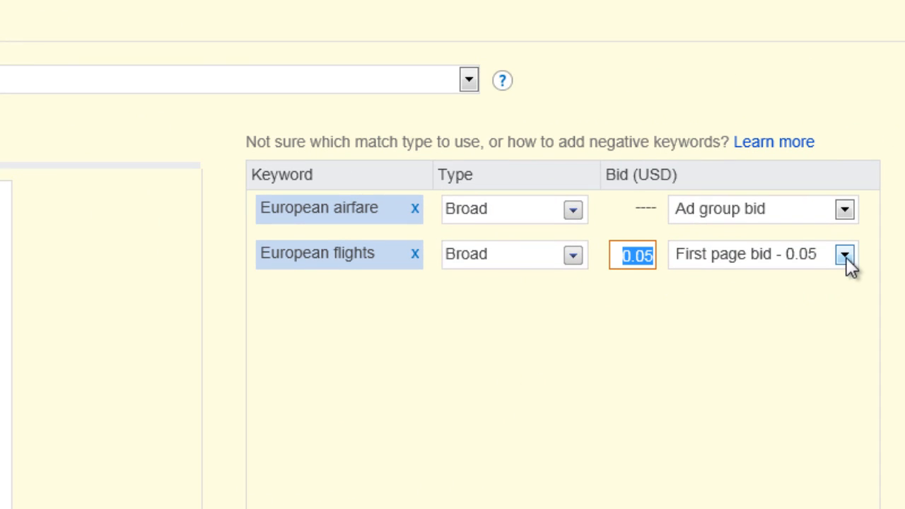
click(844, 254)
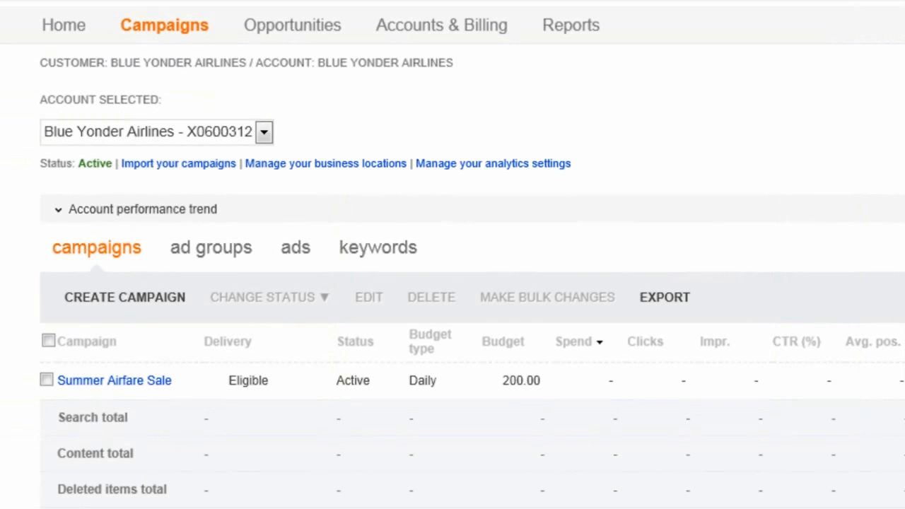
mouse_move(272, 419)
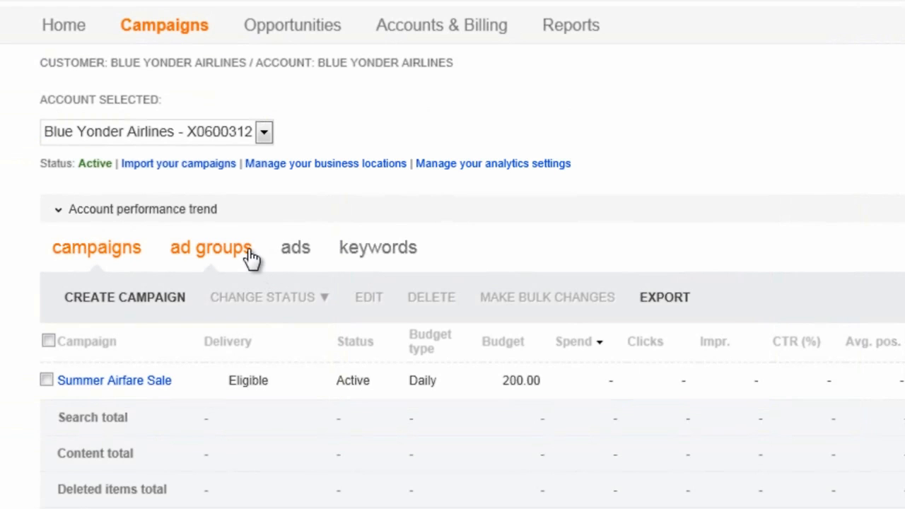
Step: Rename Ad group #1 to 'European Destinations' and save it
click(211, 248)
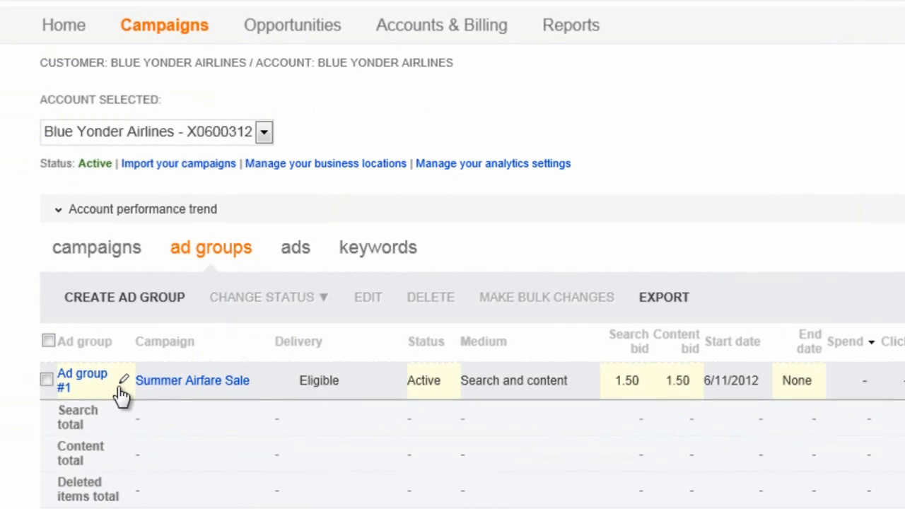
click(123, 380)
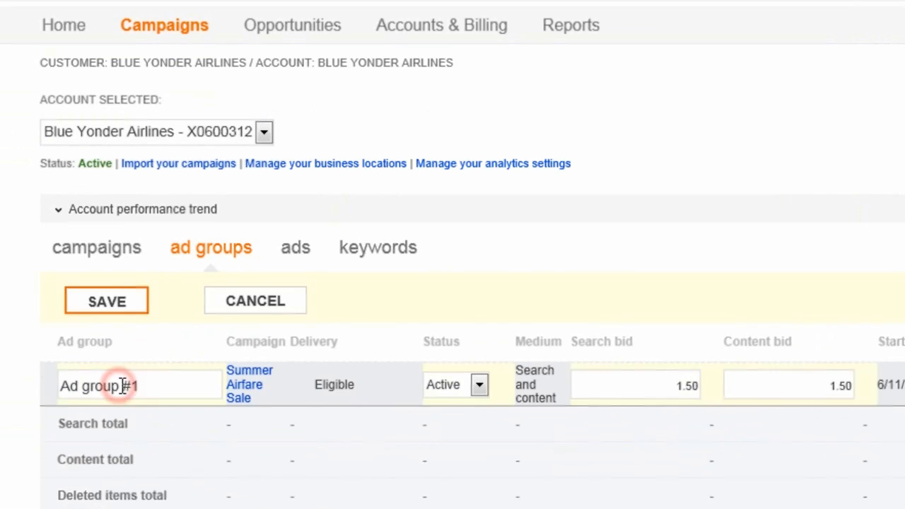
double_click(98, 386)
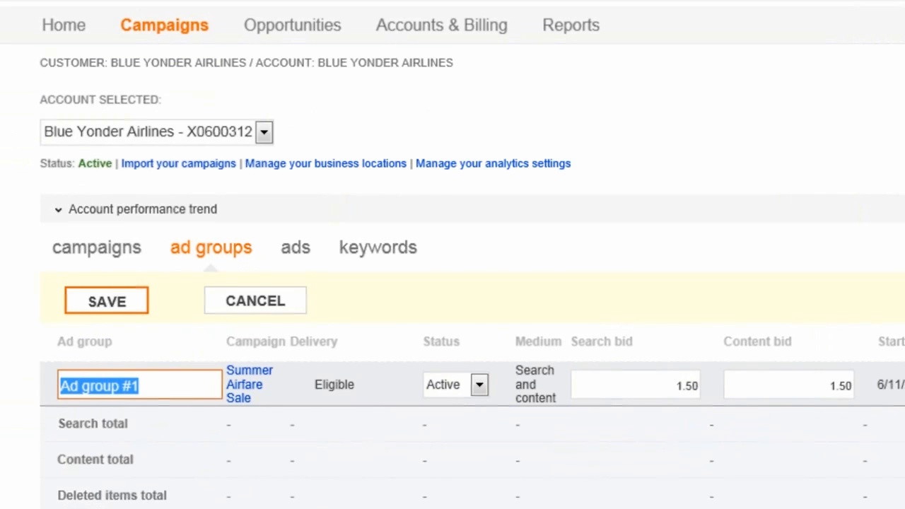
text(European Destin)
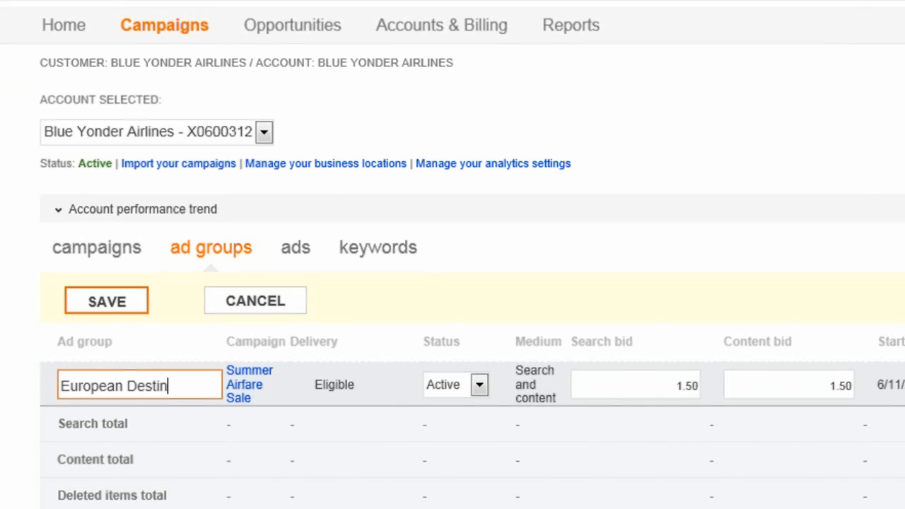
text(ations)
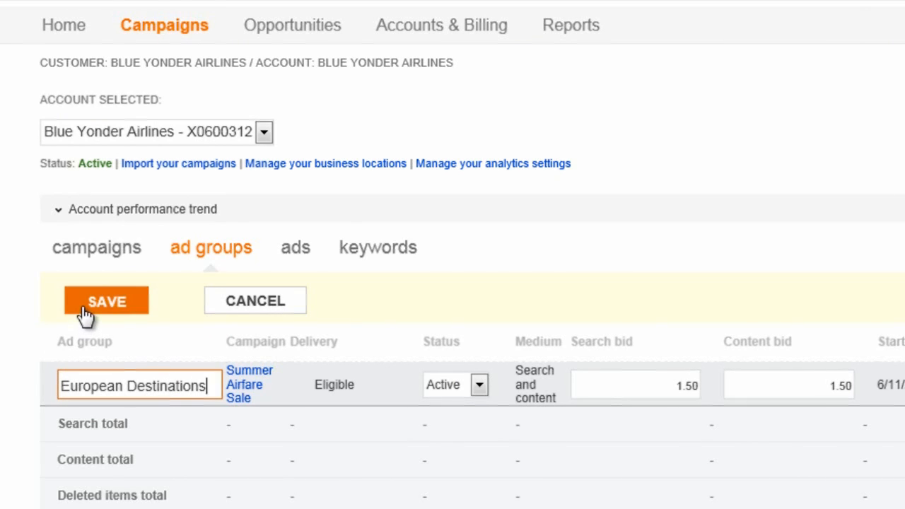
click(106, 300)
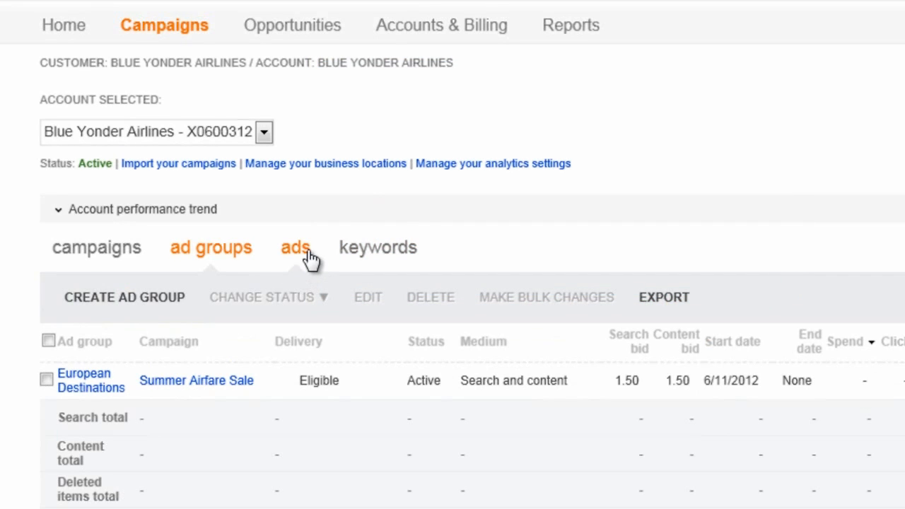
Step: View the ads list showing the 'Airfare to Europe' text ad
click(296, 248)
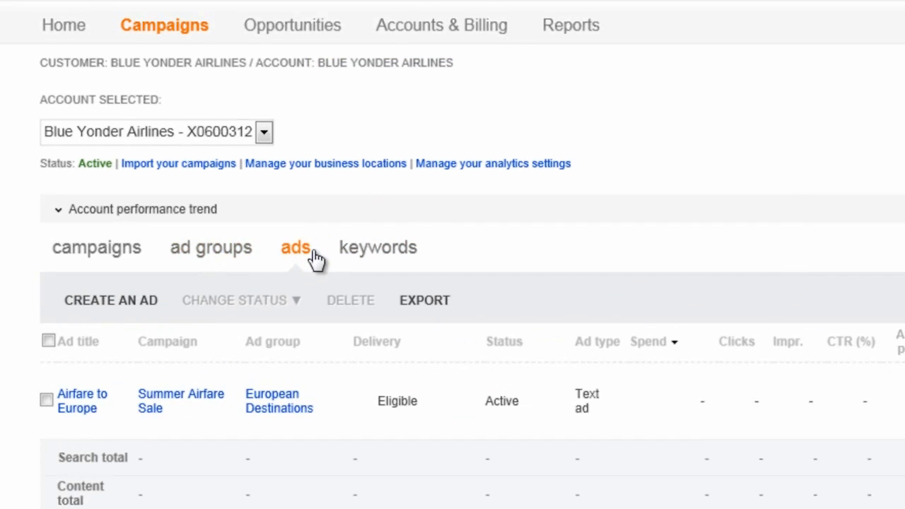
click(110, 299)
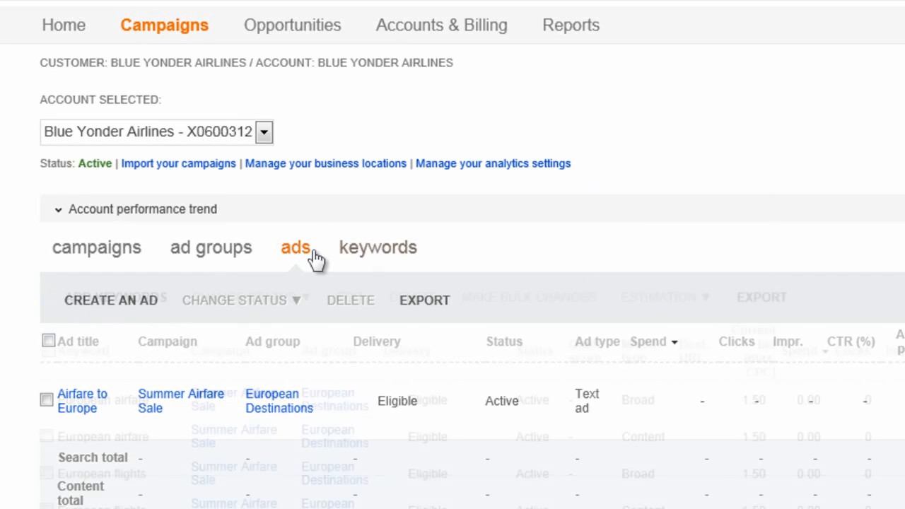
Step: Add 'European airfare' and 'Summer Europe travel' keywords, adding exact match for European airfare
click(378, 247)
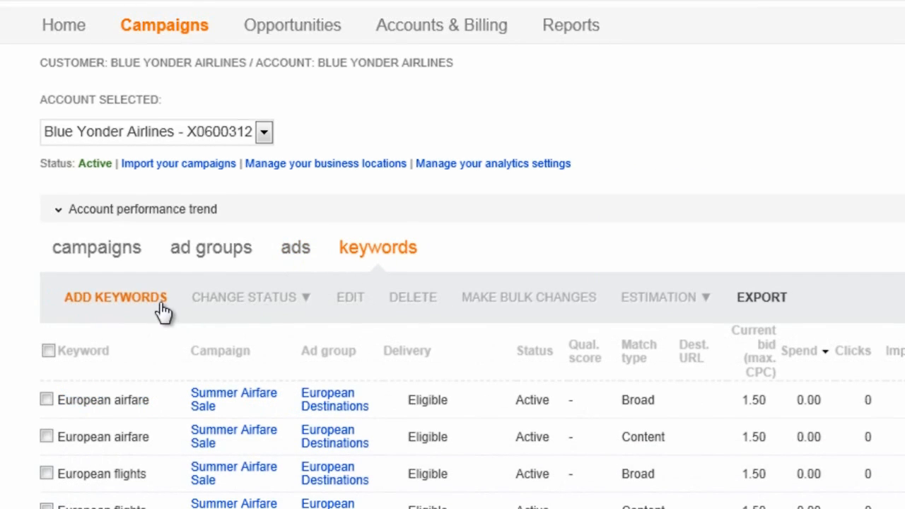
click(116, 297)
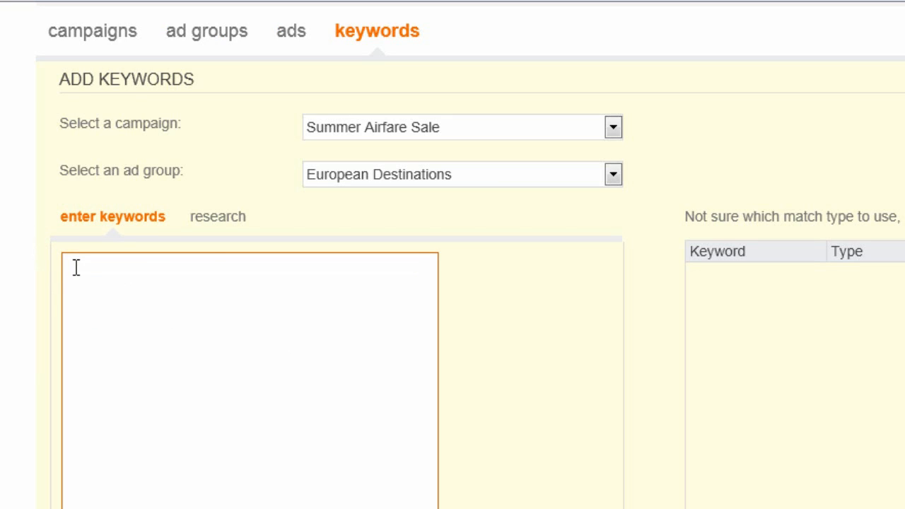
text(E)
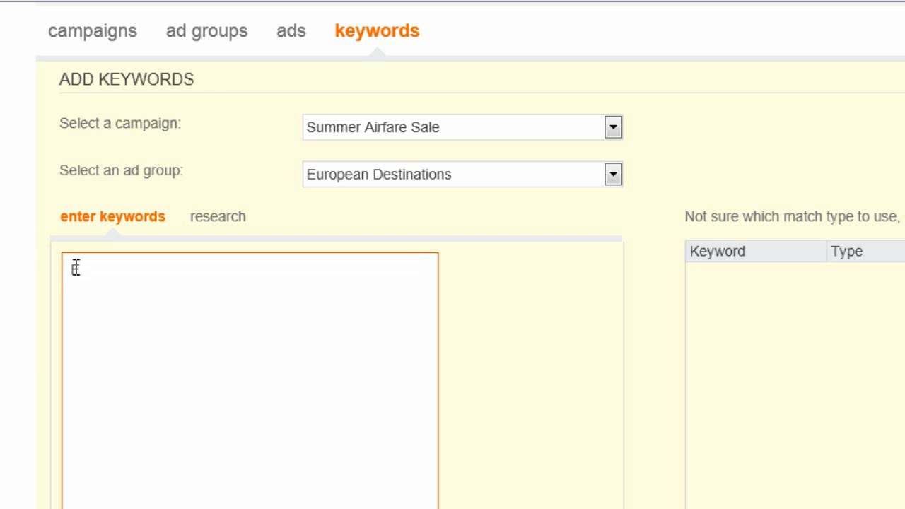
text(European airfa)
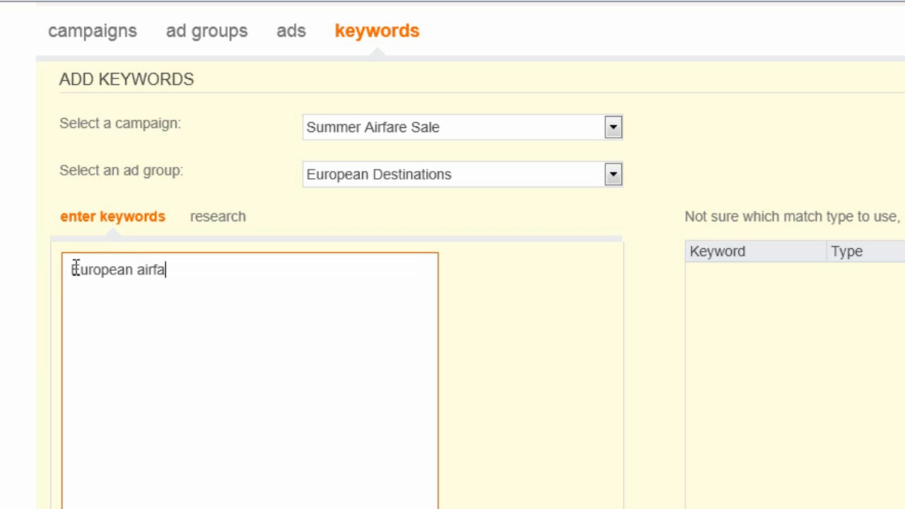
text(Summe)
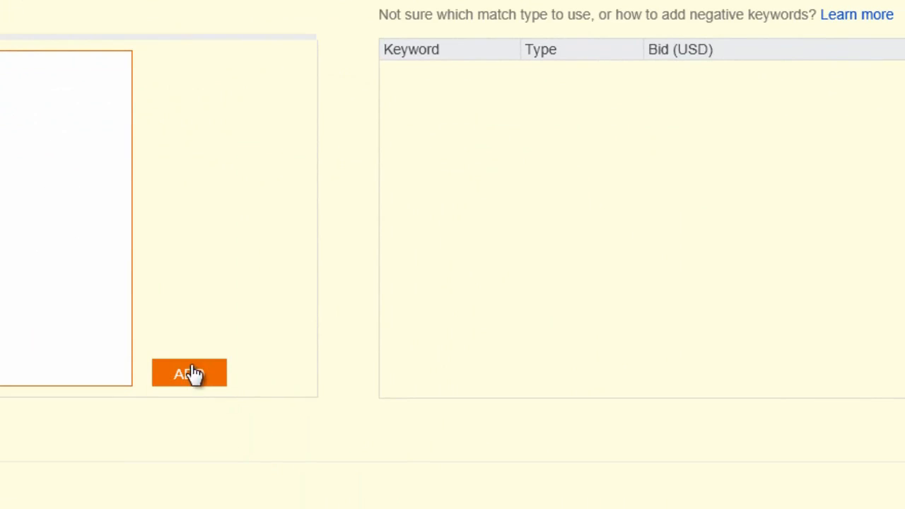
click(188, 373)
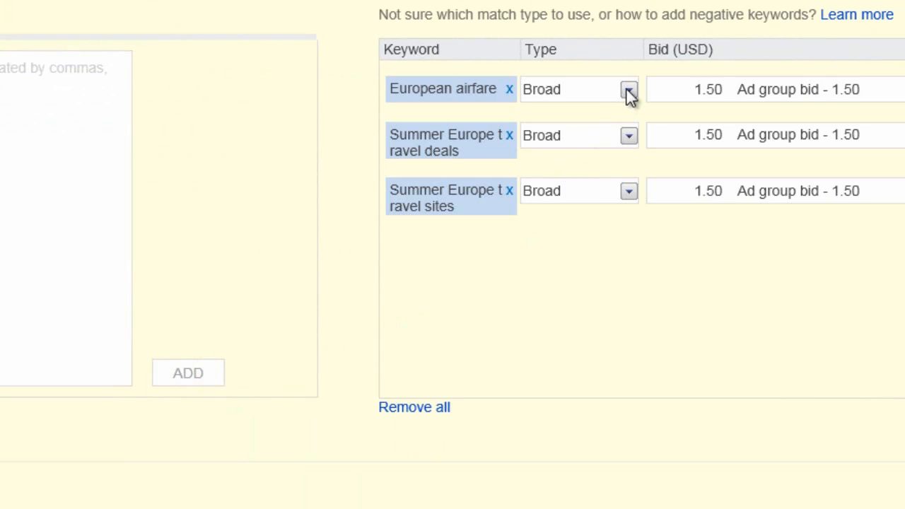
click(628, 89)
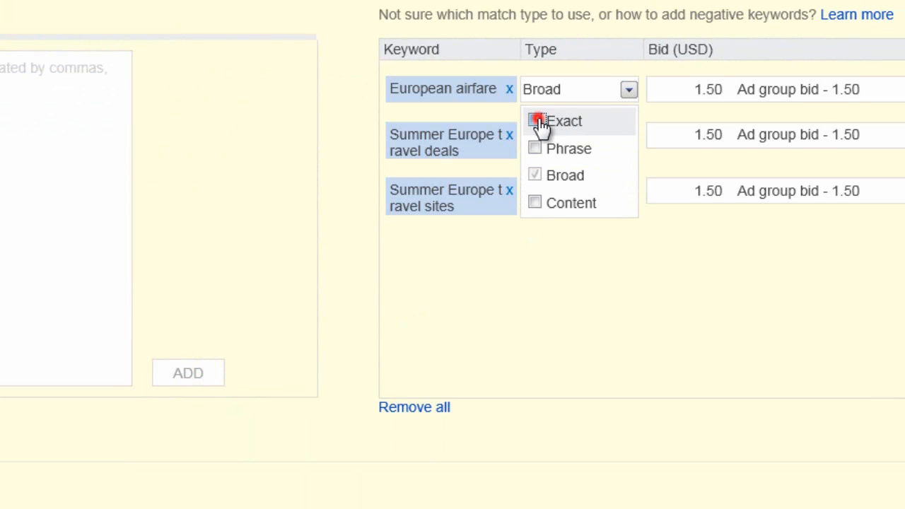
click(535, 121)
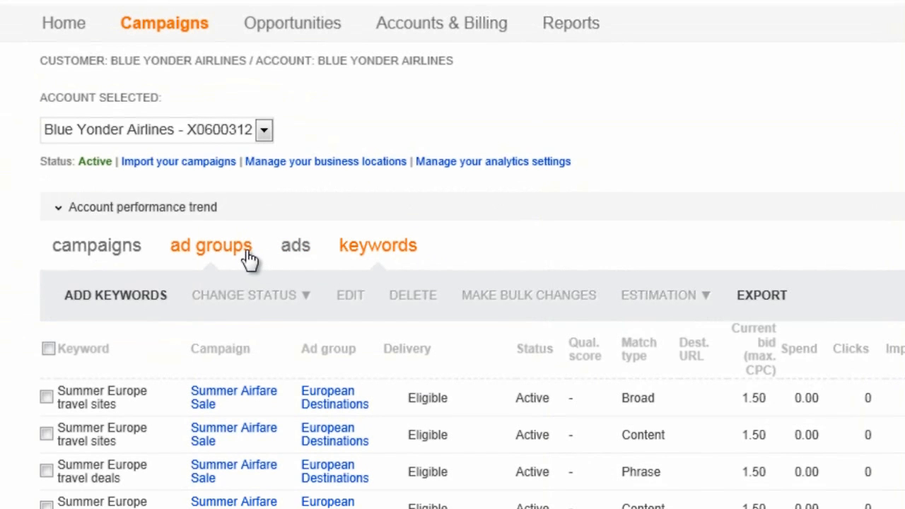
Step: Create a new ad group named 'Domestic Destinations'
click(211, 246)
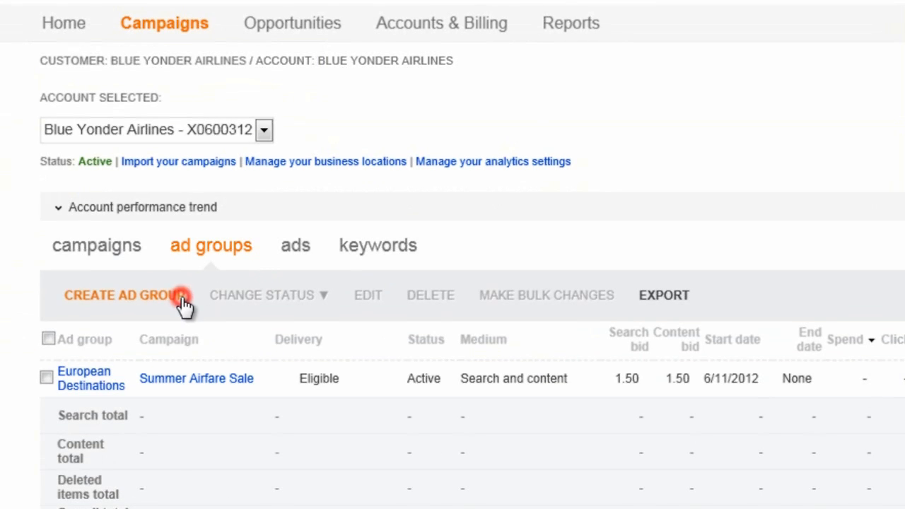
click(124, 294)
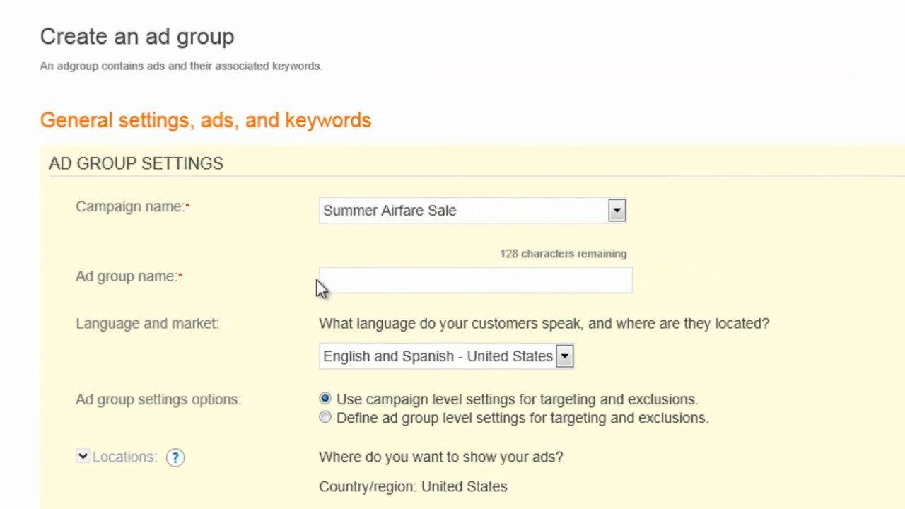
text(Domestic)
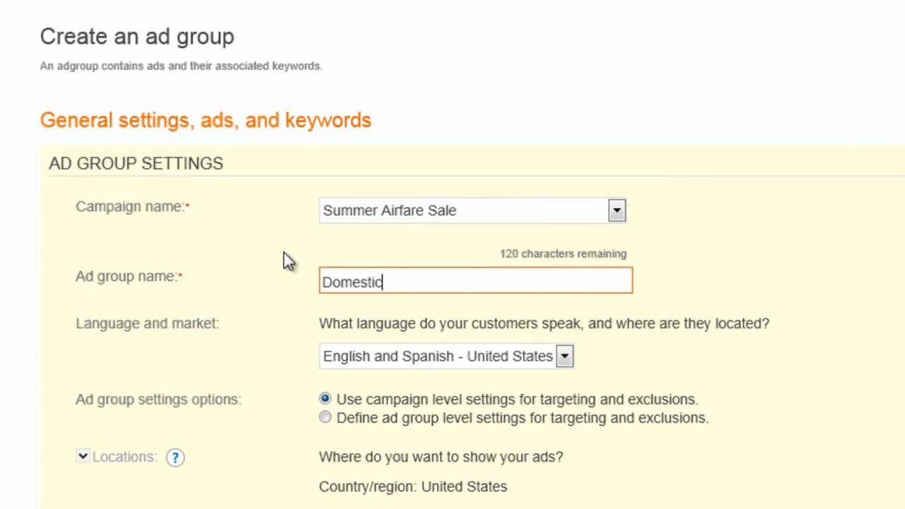
text(Destinations)
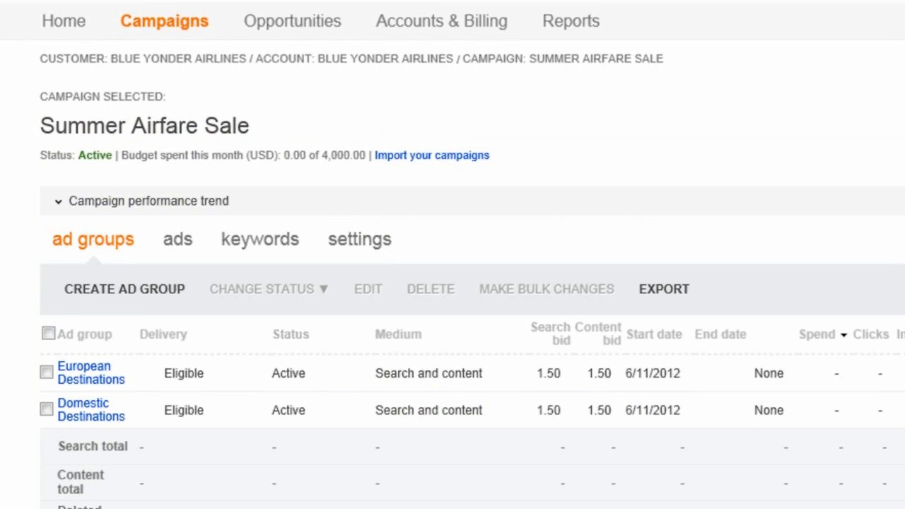
mouse_move(519, 223)
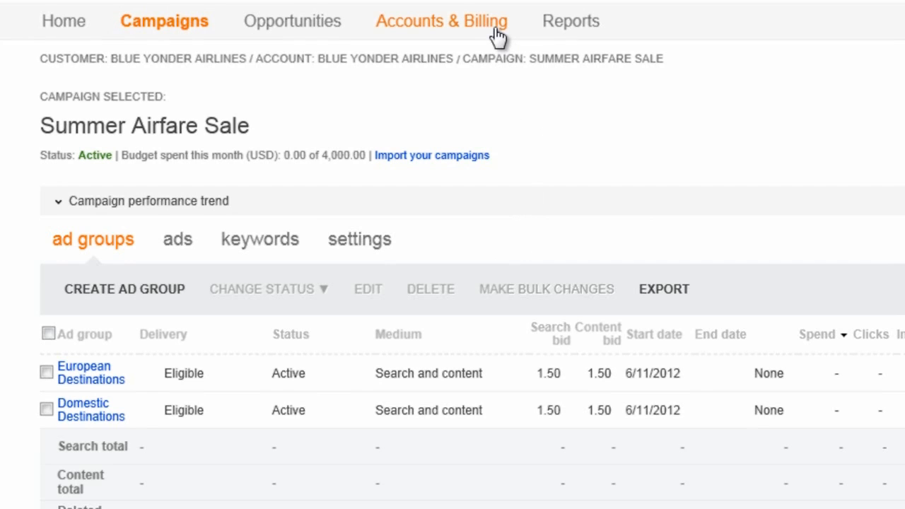
Step: Check the account's payment methods under Accounts & Billing, then return to campaigns
click(441, 20)
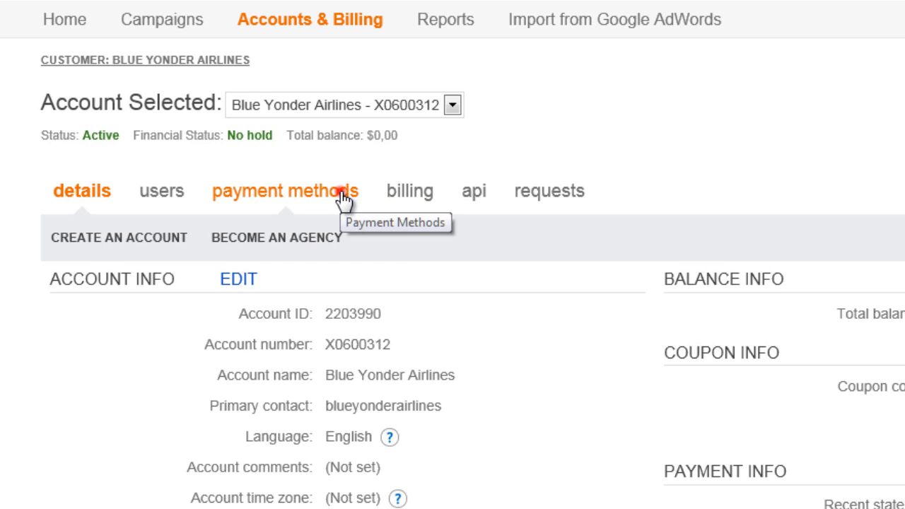
click(285, 190)
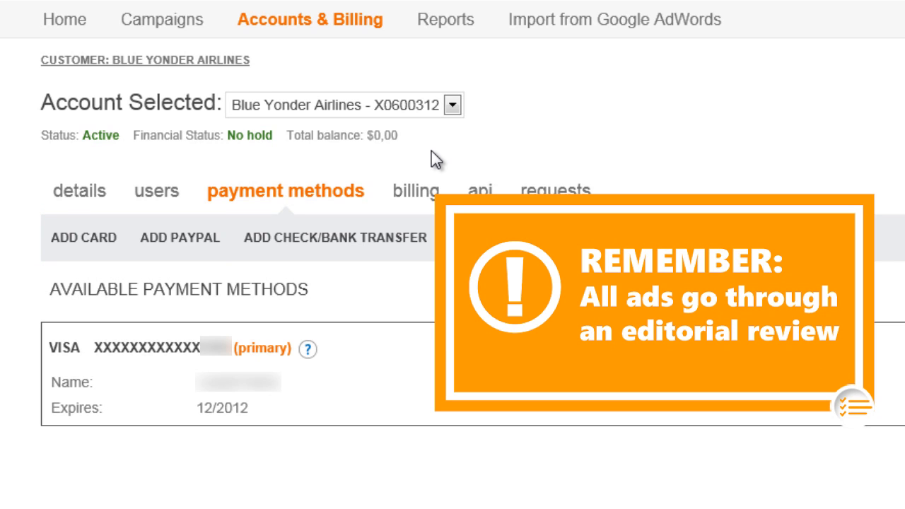
click(161, 19)
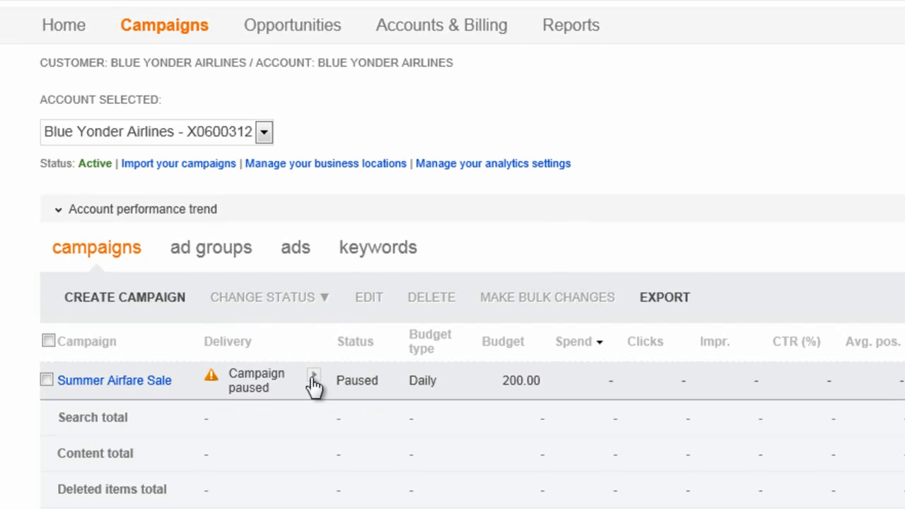
Step: Resume the paused Summer Airfare Sale campaign through Change Status
click(313, 375)
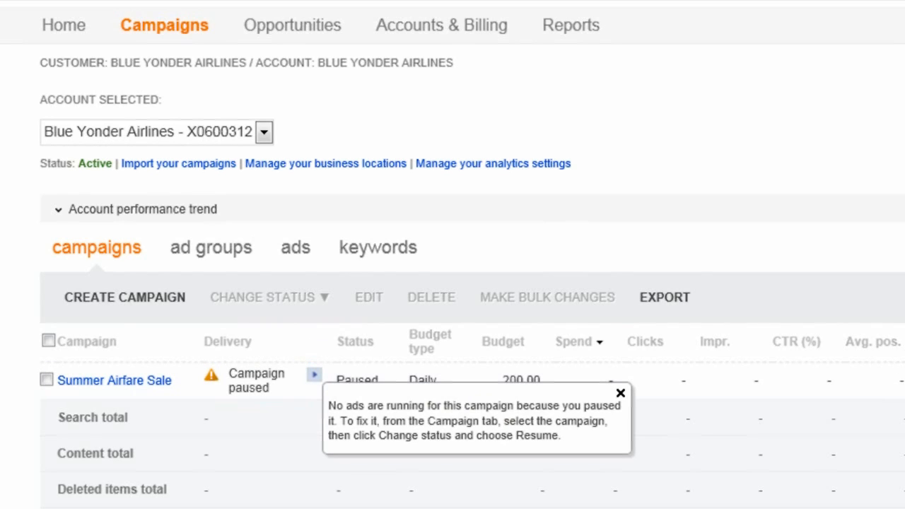
click(48, 380)
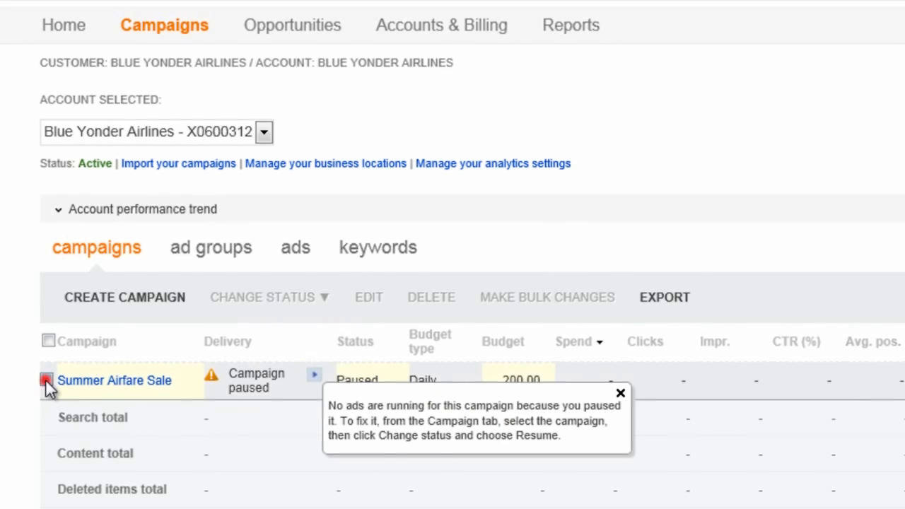
click(269, 297)
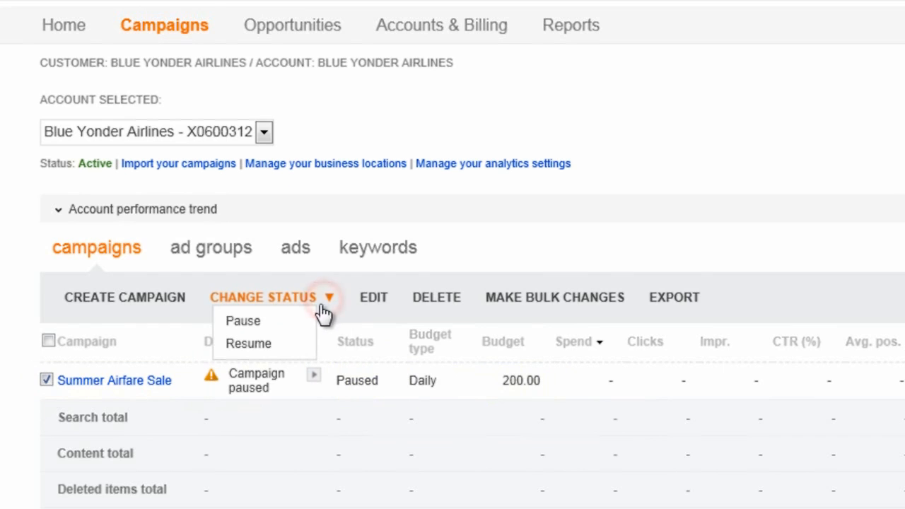
click(248, 343)
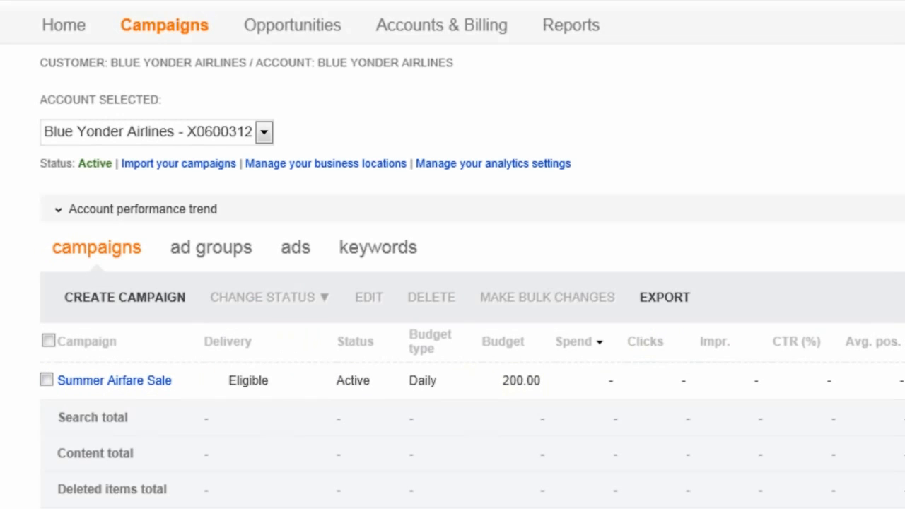